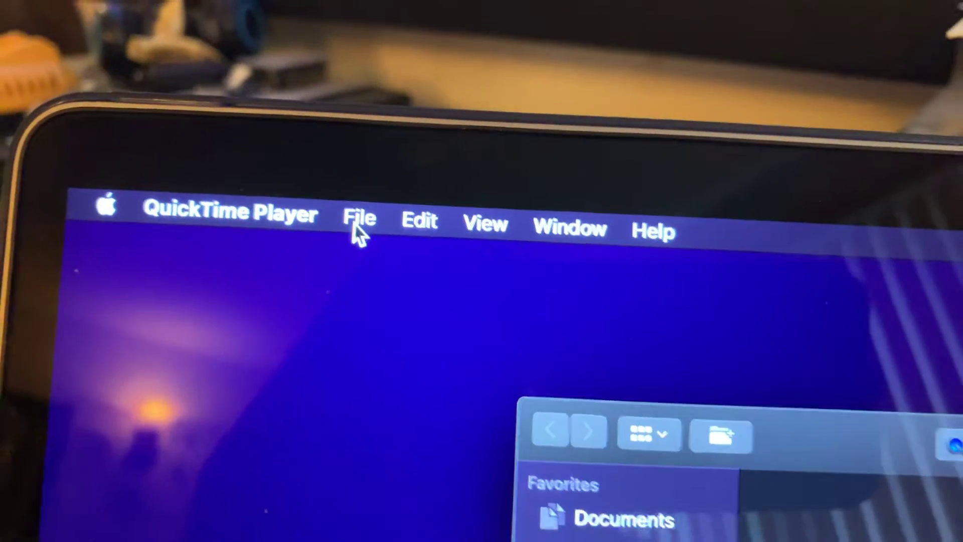
Bring up the File menu to reach New Movie Recording
click(359, 217)
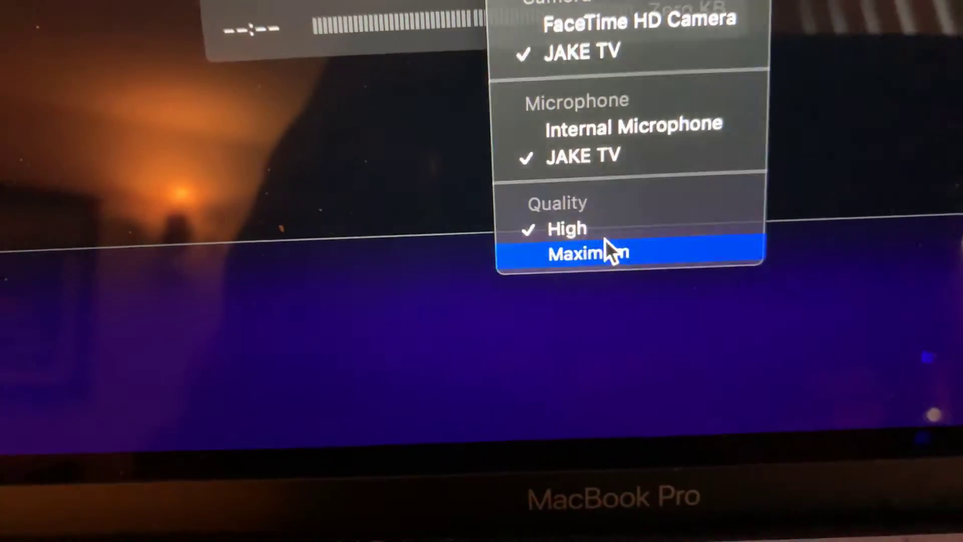
click(588, 253)
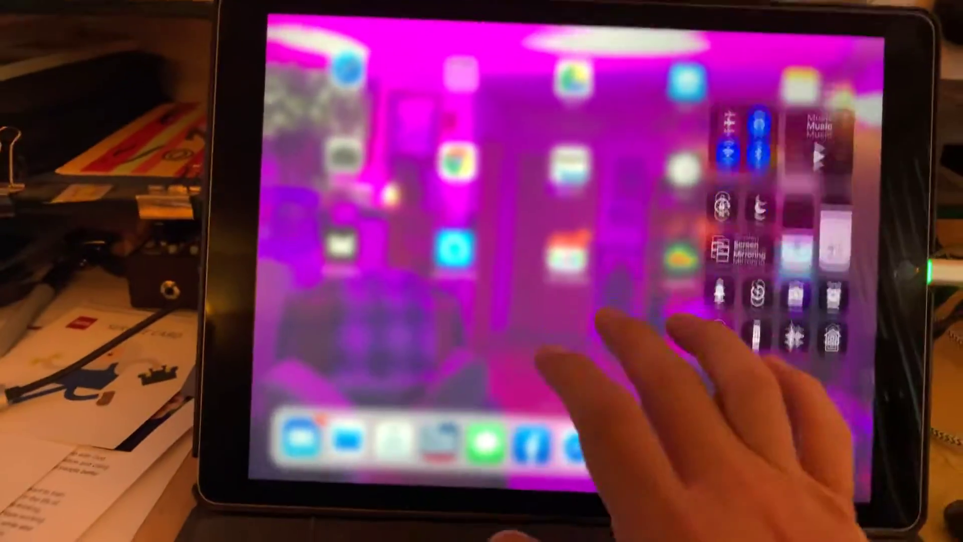
Choose JAKE TV from the Screen Mirroring device list so the iPad begins connecting
click(741, 252)
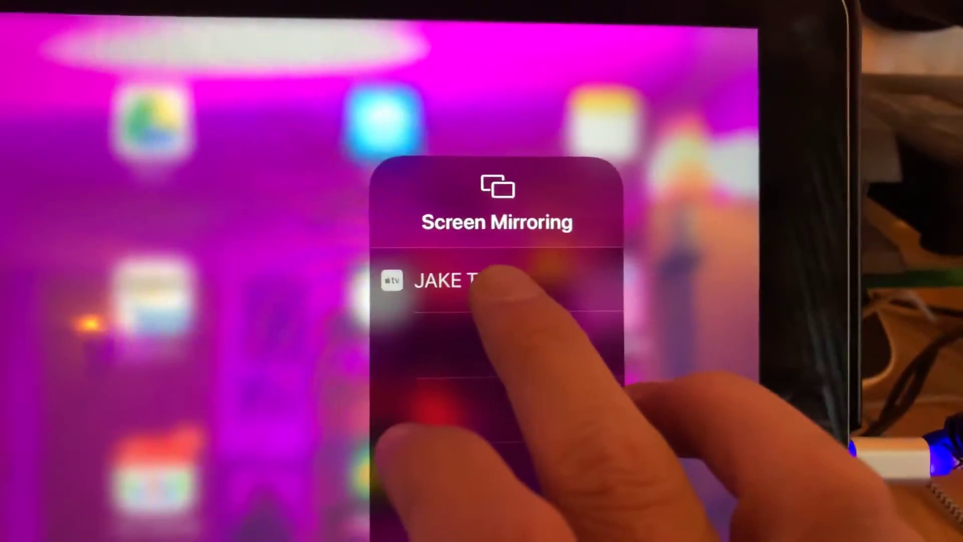
click(454, 281)
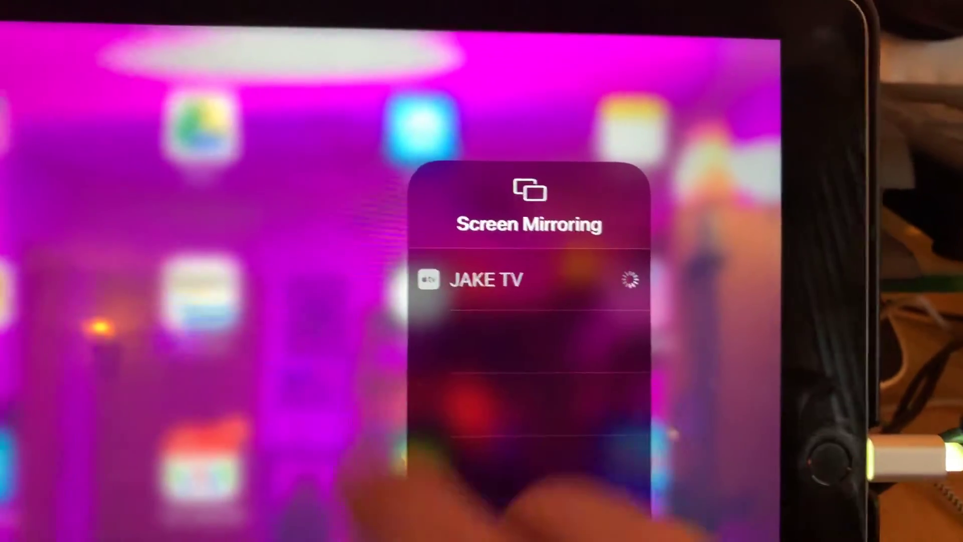